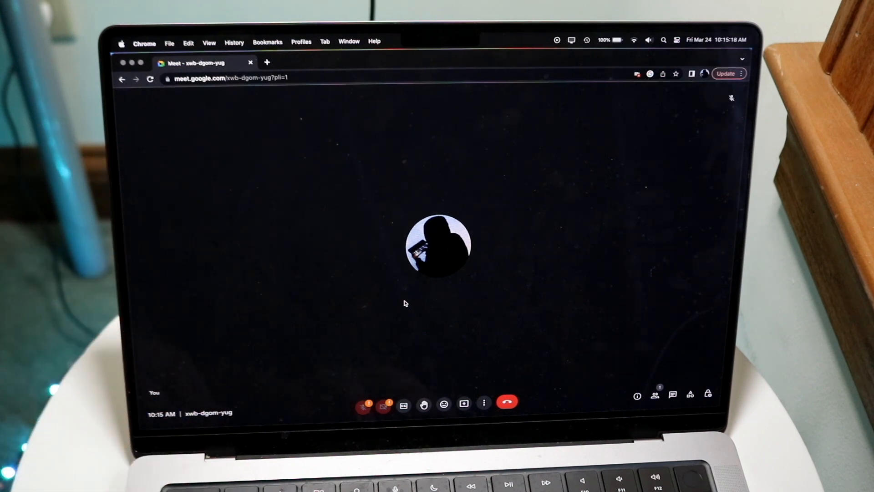
pyautogui.moveTo(365, 406)
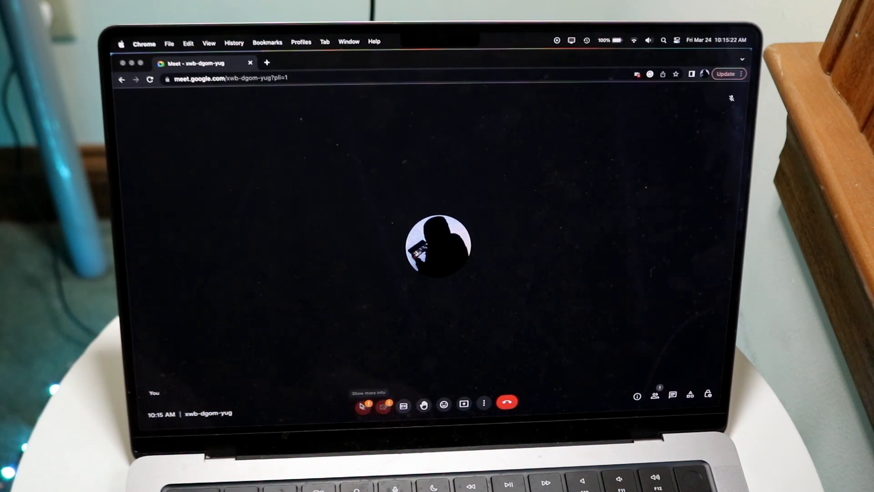
# Turn on the camera in Meet to bring up the camera permission request and access notice.
pyautogui.click(383, 404)
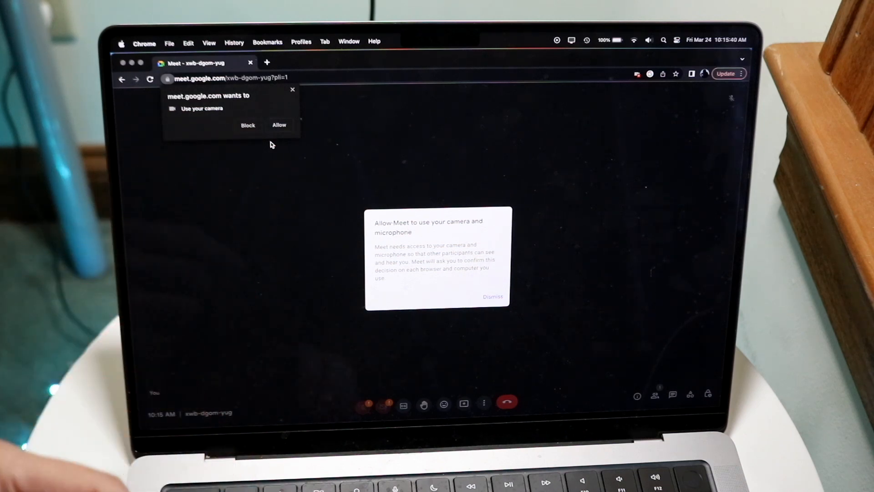
pyautogui.click(279, 125)
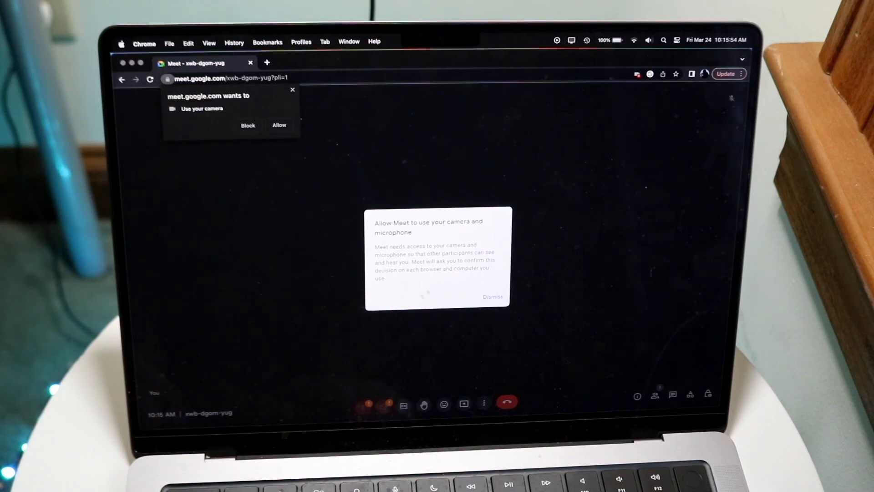
pyautogui.click(278, 124)
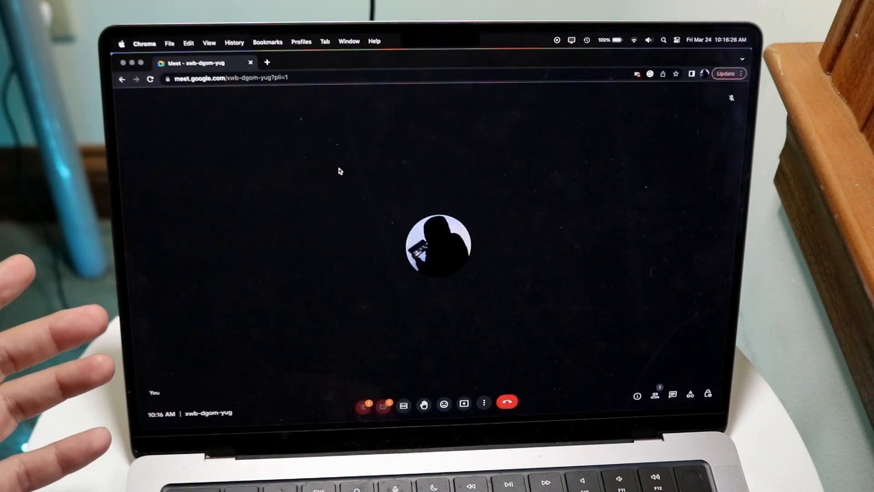
pyautogui.moveTo(374, 144)
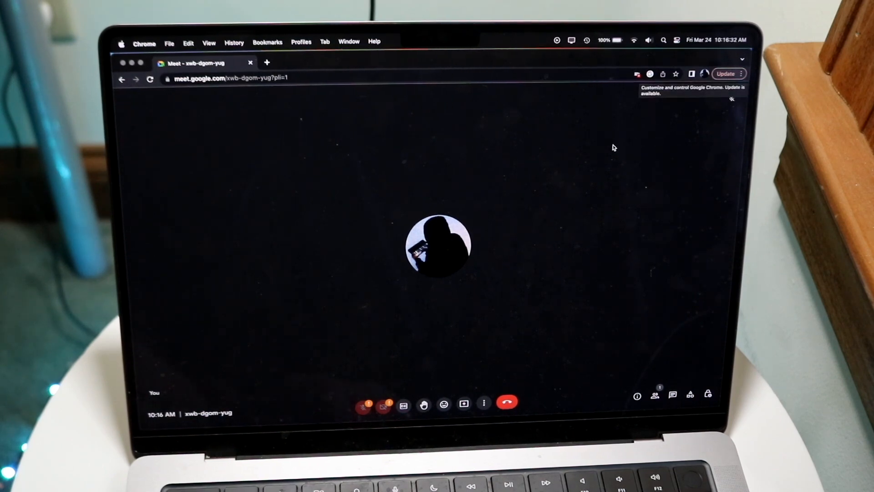
pyautogui.moveTo(541, 86)
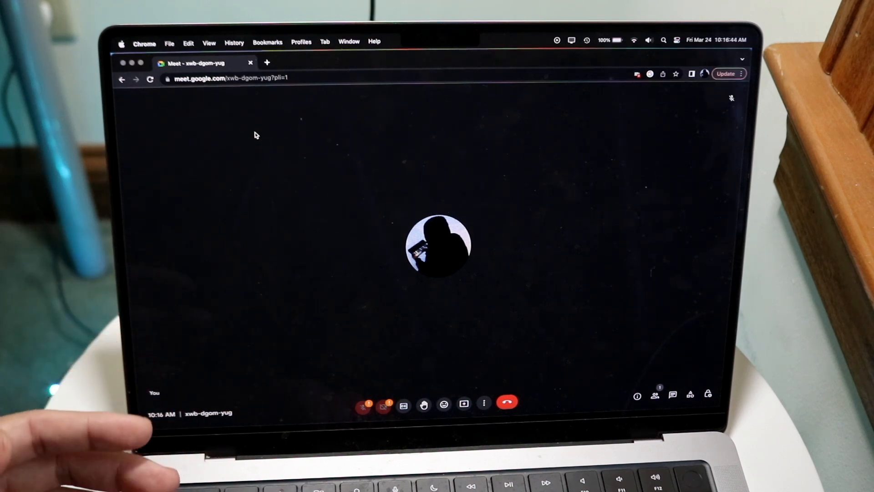
pyautogui.moveTo(354, 208)
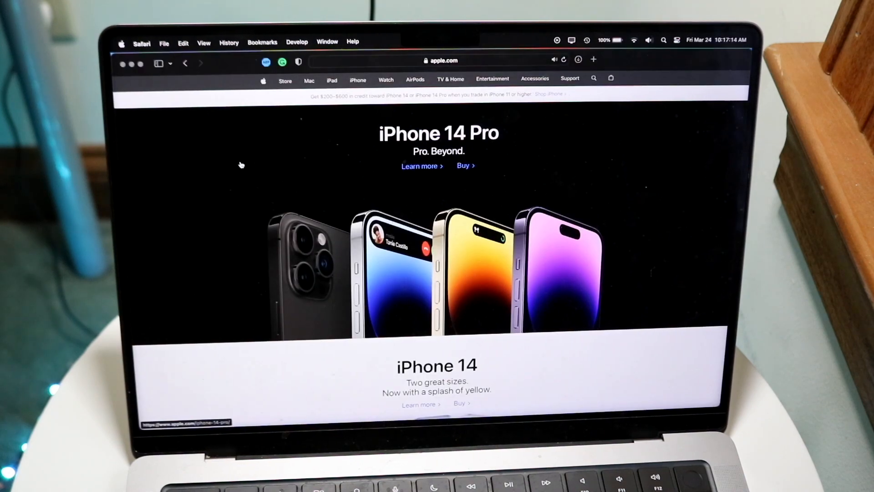
# Scroll Apple's homepage in Safari past iPhone 14 down to Apple Watch.
pyautogui.scroll(-3)
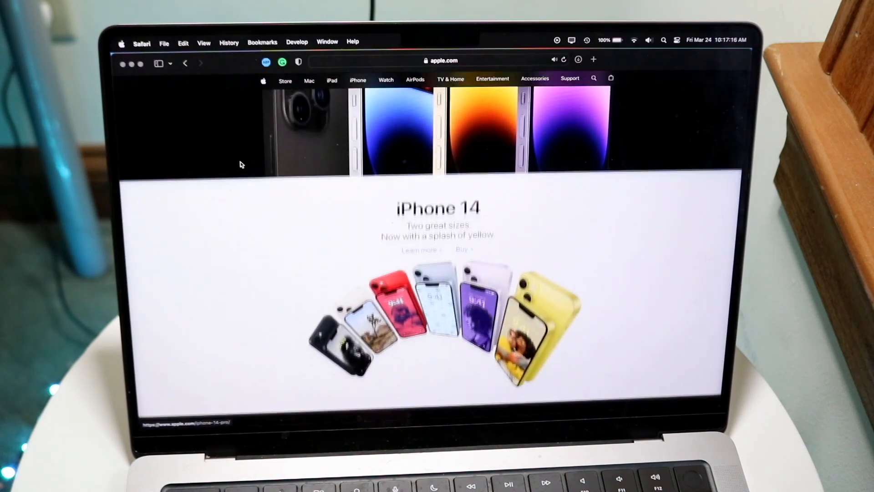
pyautogui.scroll(-3)
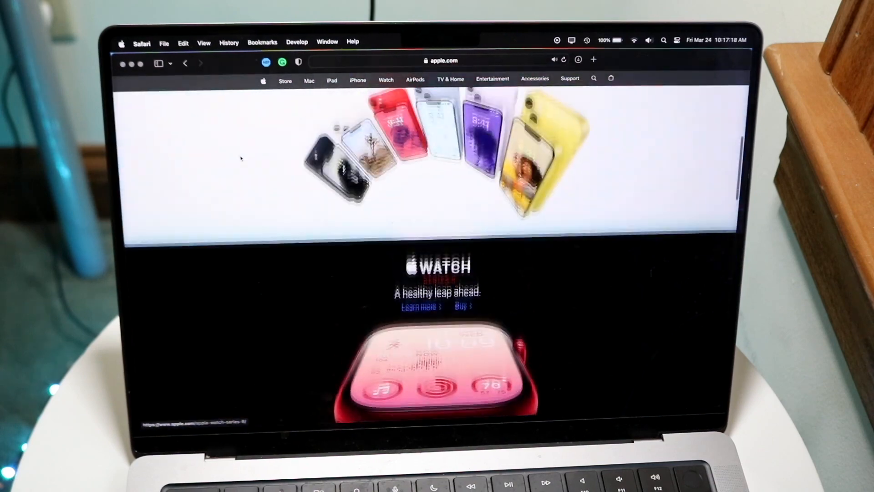